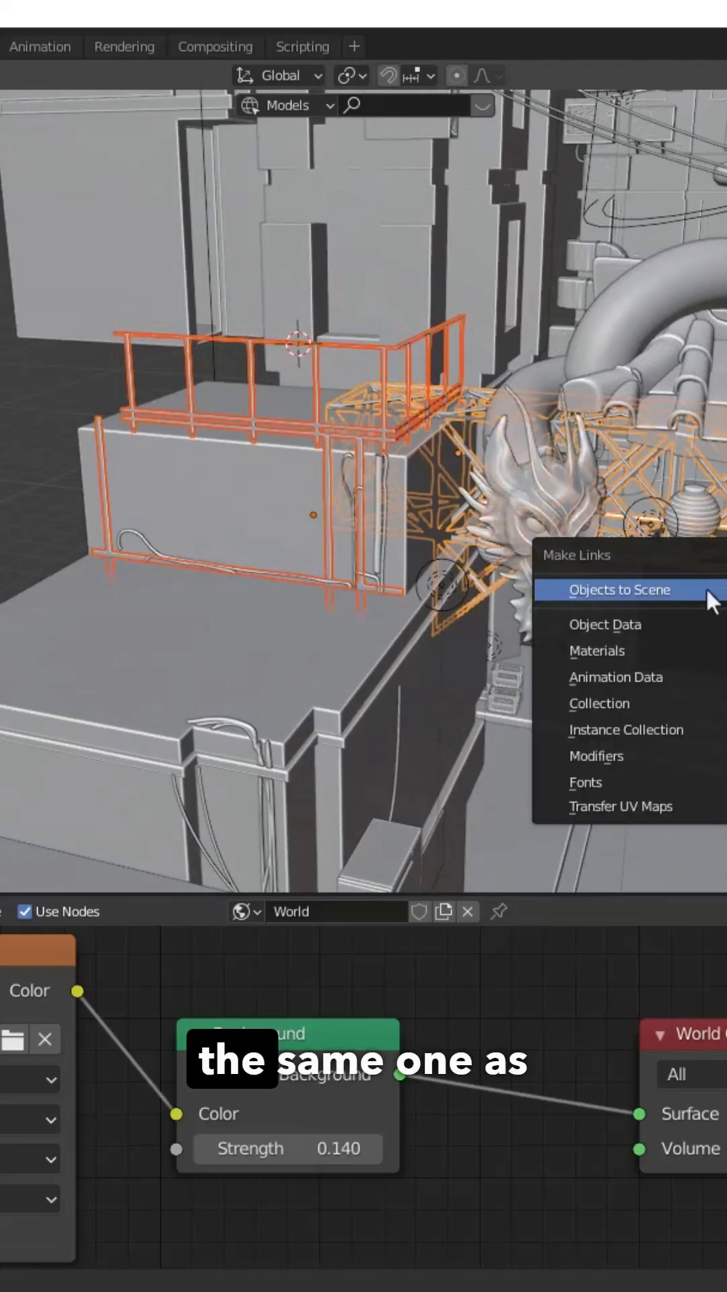
mouse_move(597, 650)
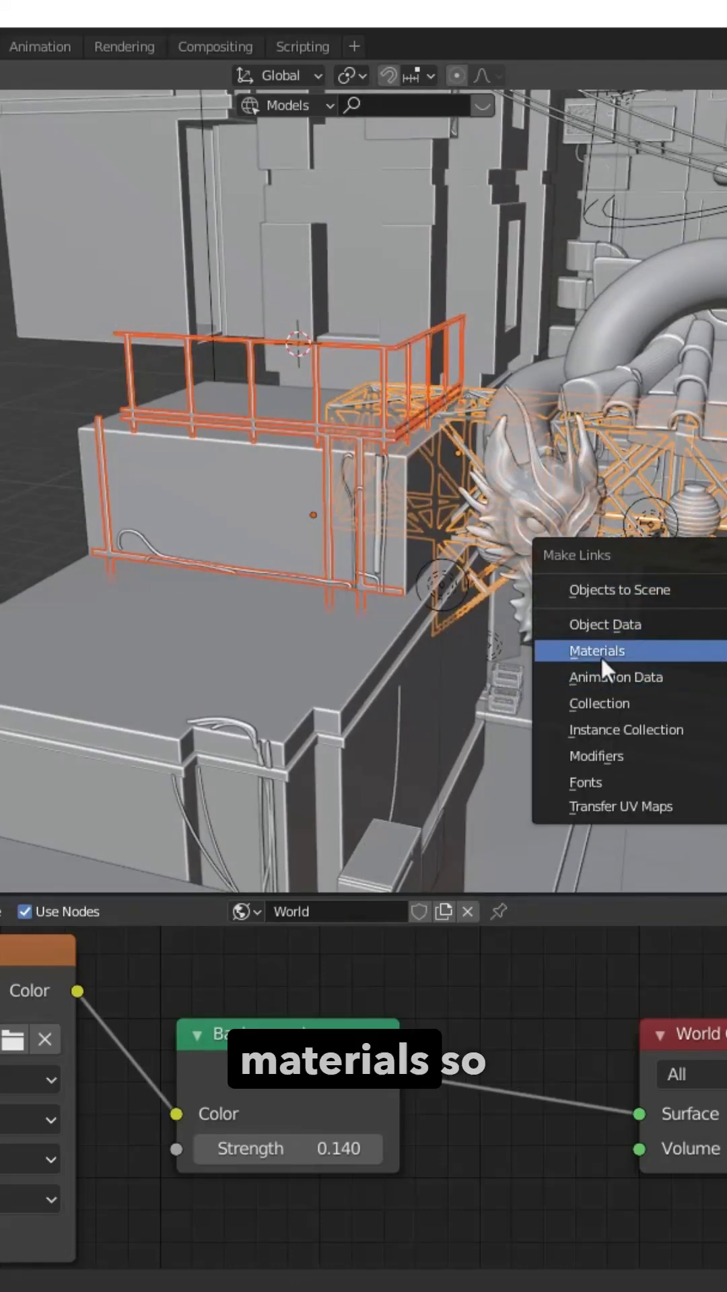
Link the active object's rust material to the selected rails and truss pieces via Ctrl+L Link Materials.
left_click(598, 651)
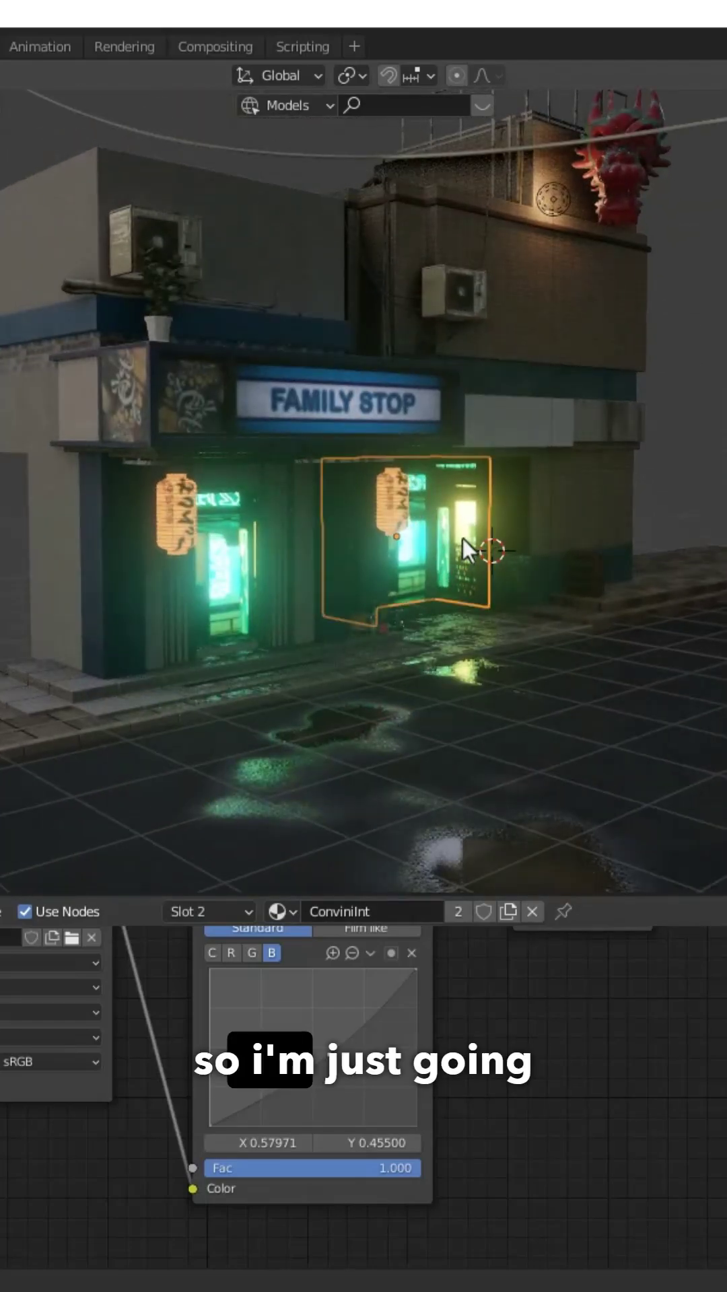
left_click(239, 585)
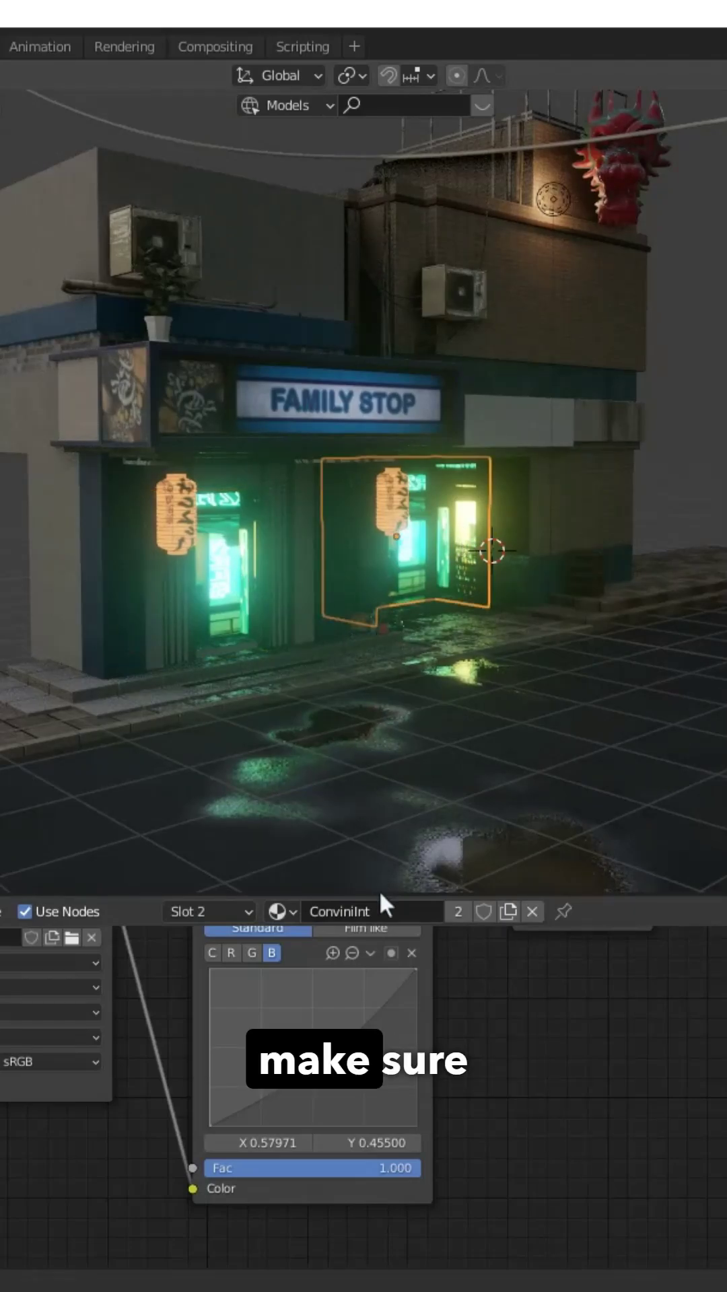
mouse_move(517, 860)
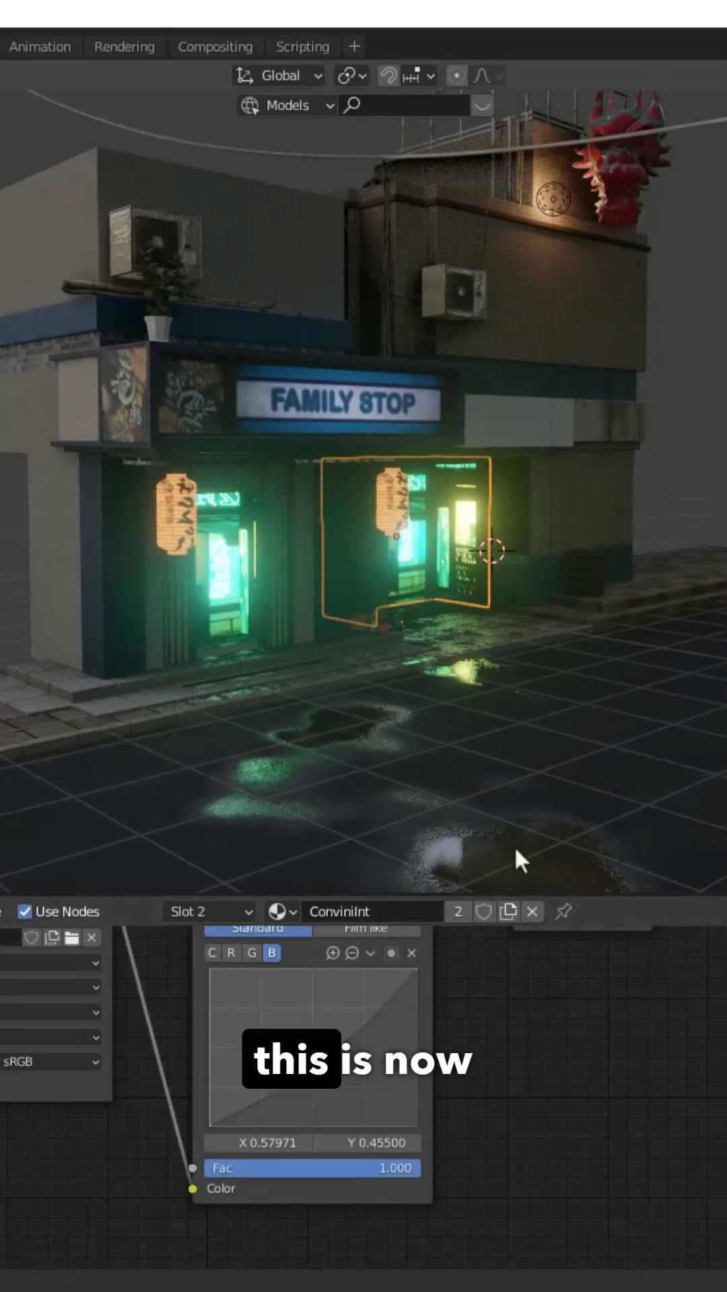